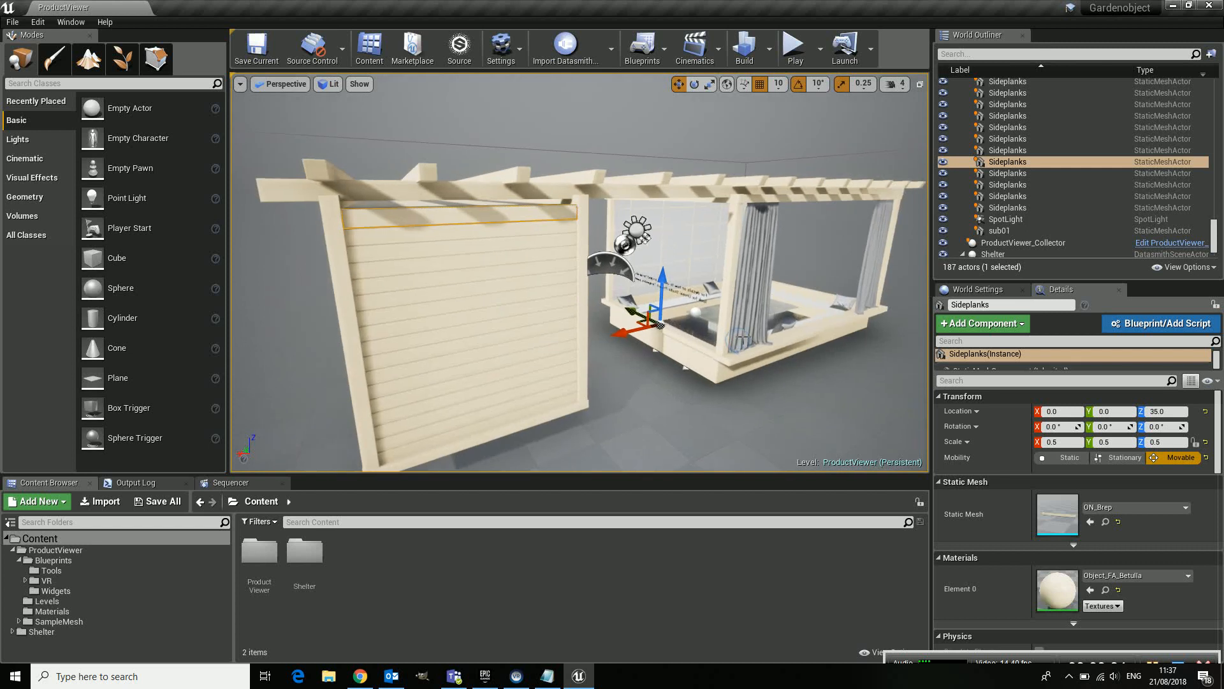
- After a quick test play, open ProductViewer > Blueprints and select ProductViewer_Mouse_Pawn
{"action": "left_click", "coordinate": [790, 46]}
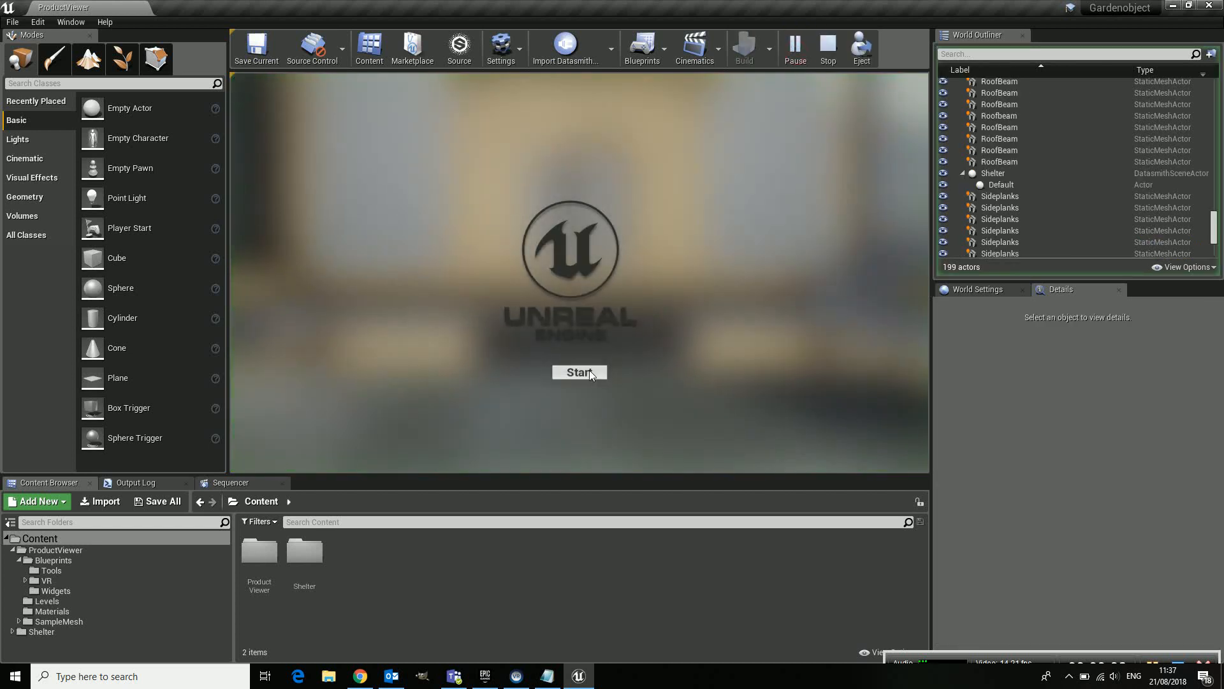
{"action": "left_click", "coordinate": [579, 373]}
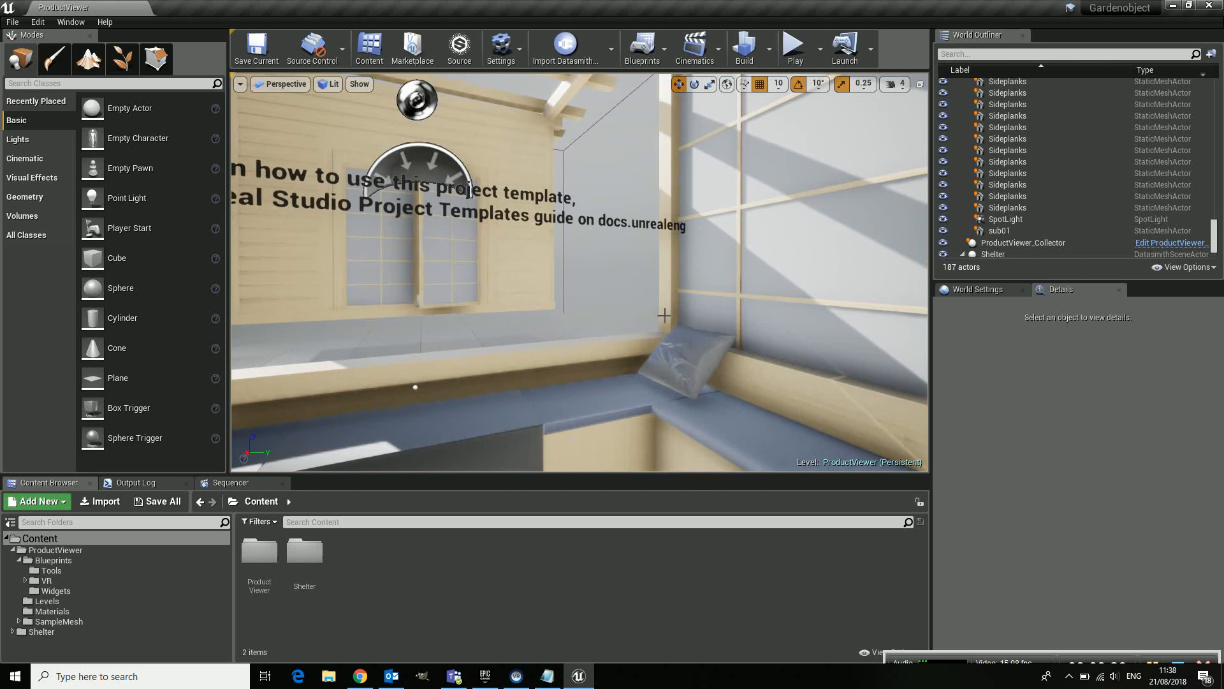
{"action": "left_click", "coordinate": [53, 560]}
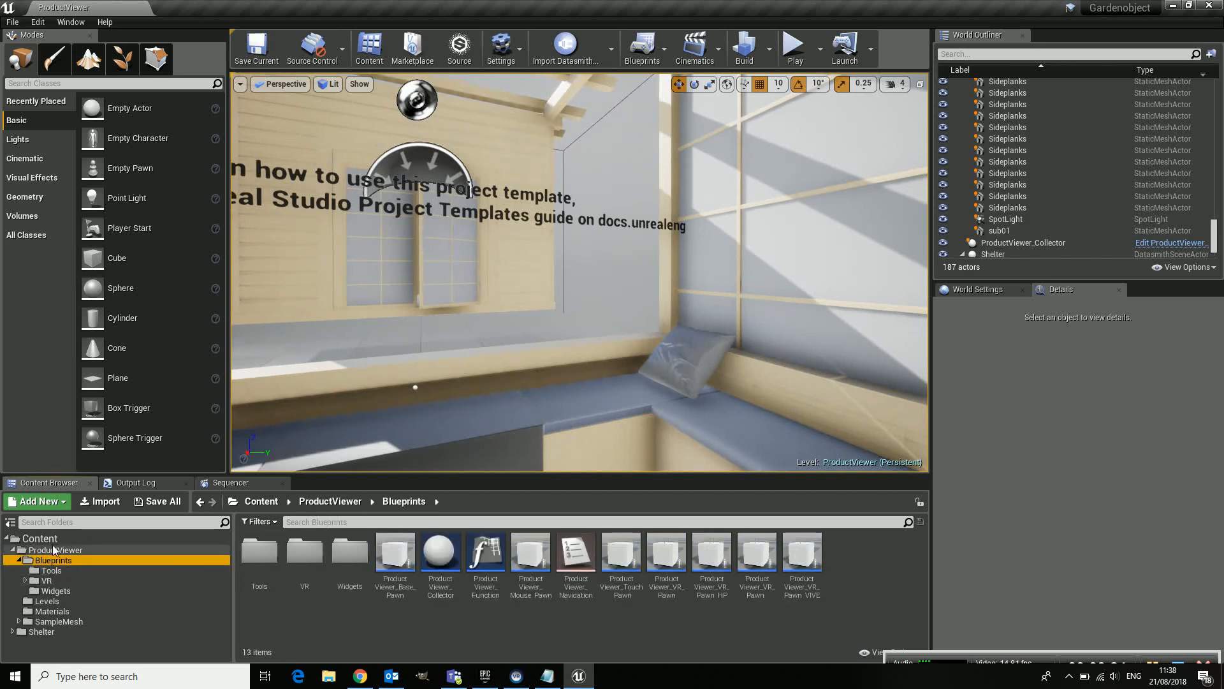
{"action": "mouse_move", "coordinate": [530, 549]}
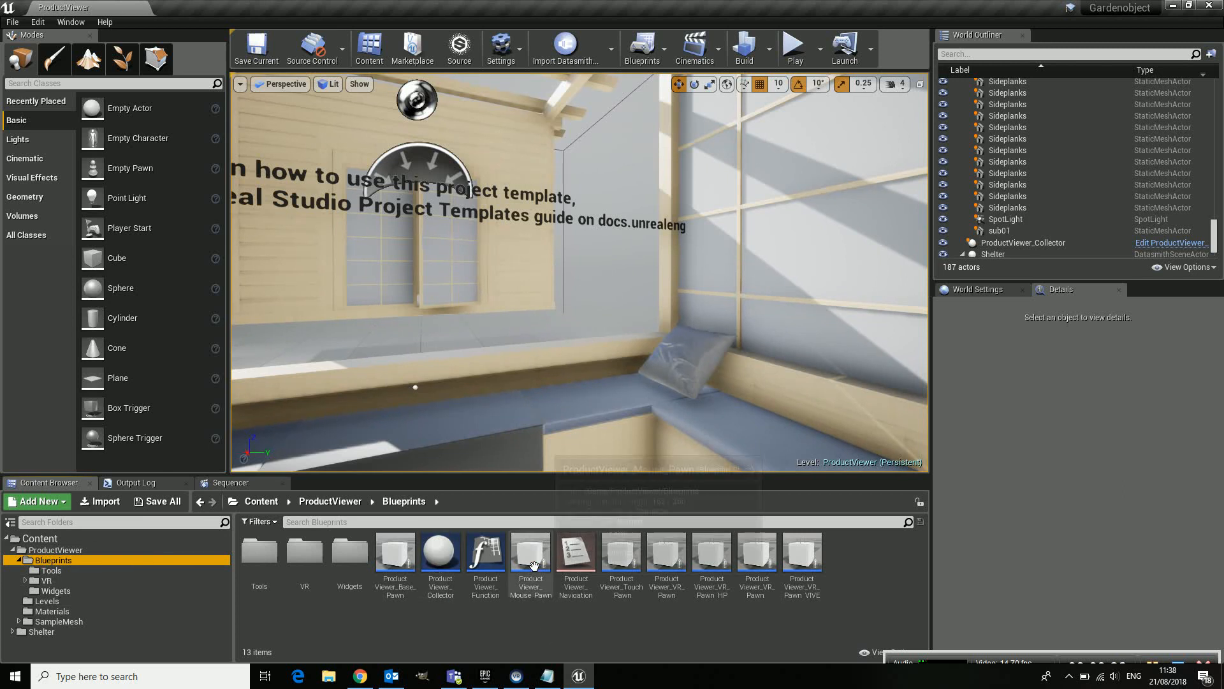
{"action": "left_click", "coordinate": [529, 546]}
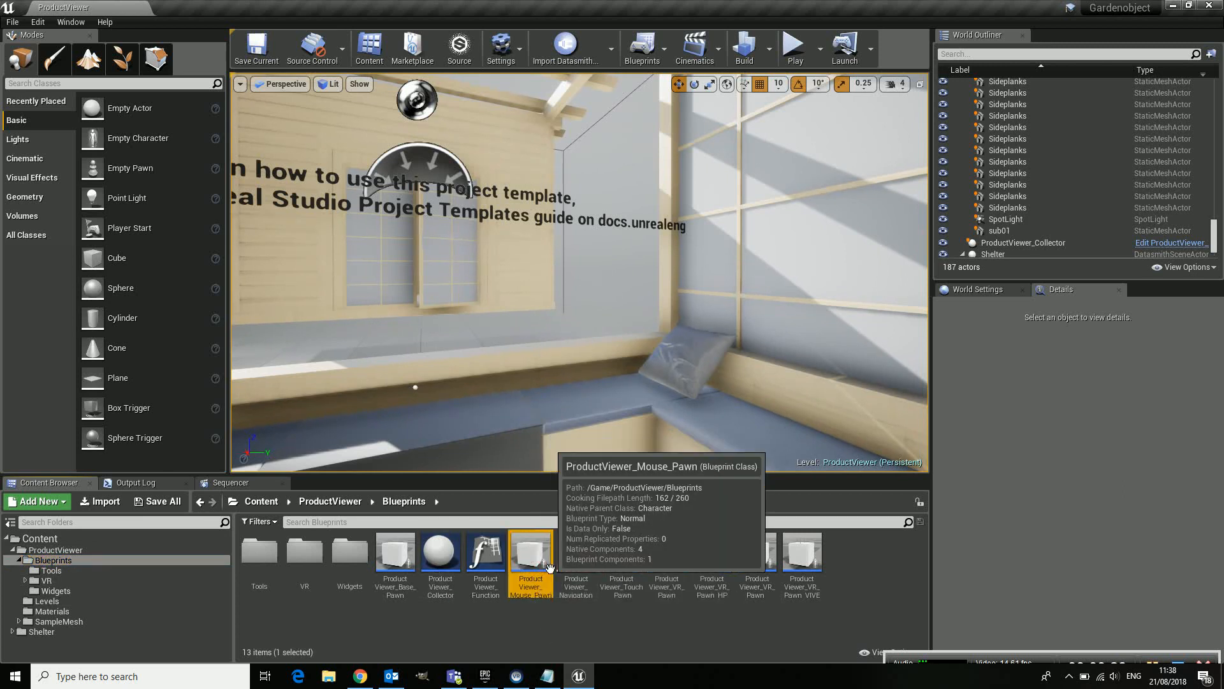
{"action": "double_click", "coordinate": [530, 549]}
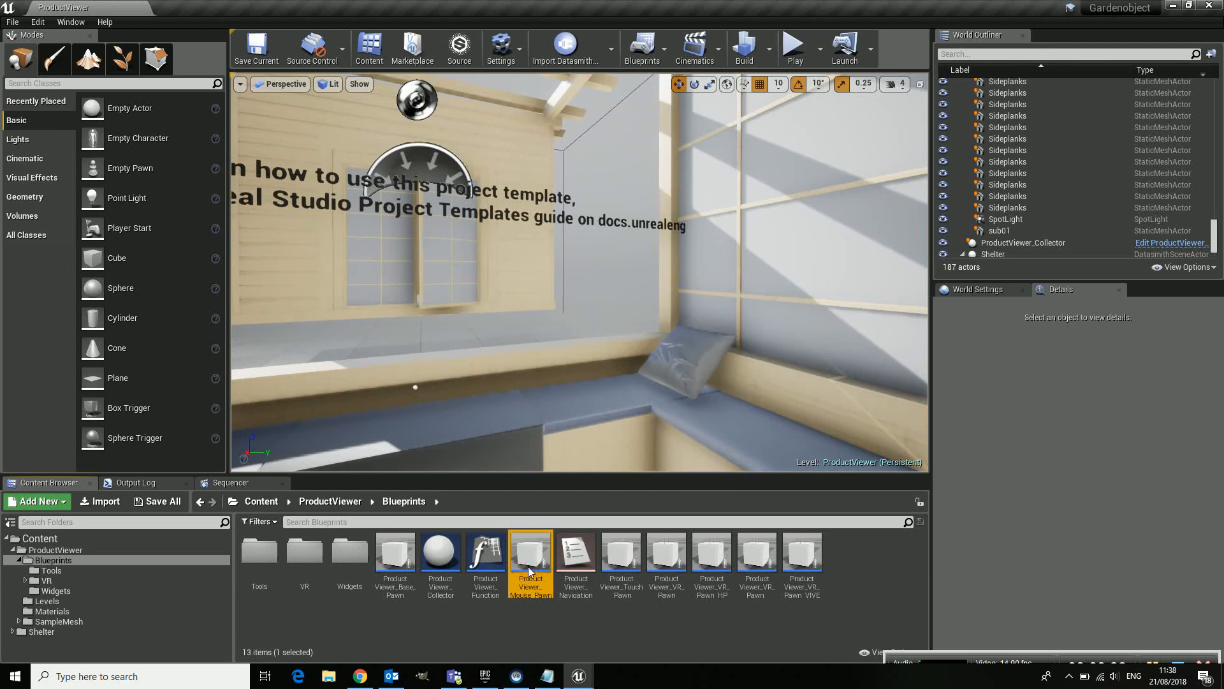
- Uncheck Enable Mouse Over Events in ProductViewer_Mouse_Pawn's Event Graph and compile
{"action": "double_click", "coordinate": [530, 549]}
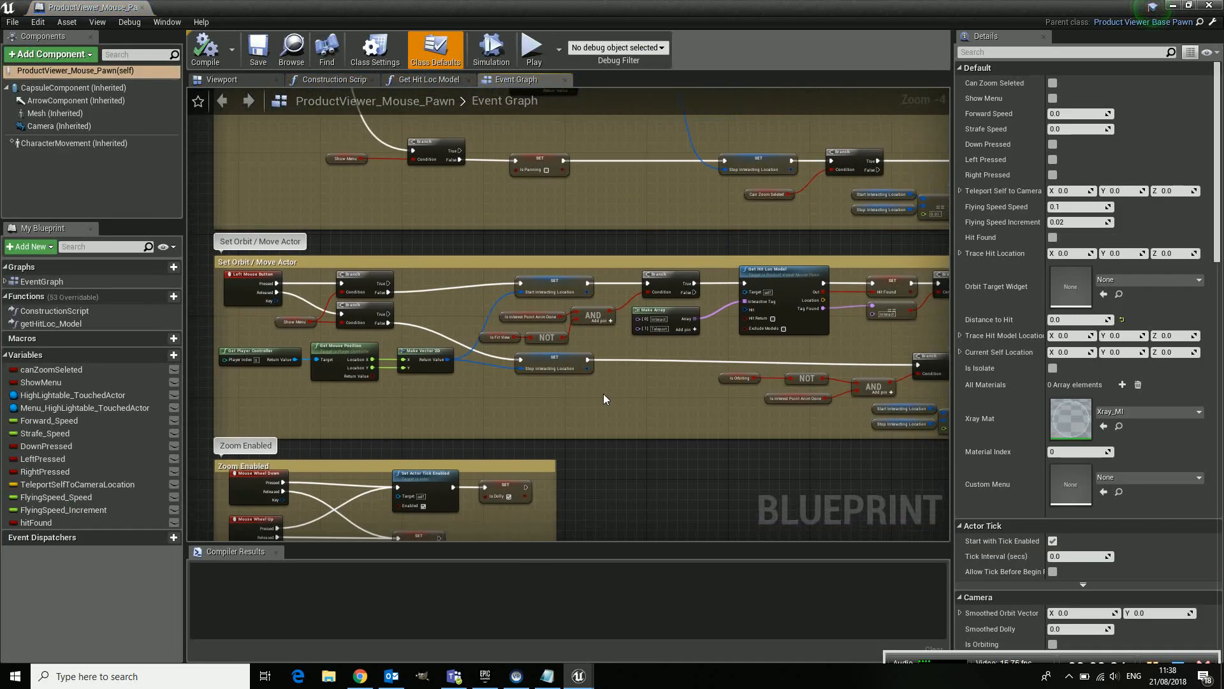
{"action": "scroll", "scroll_direction": "down", "scroll_amount": 3}
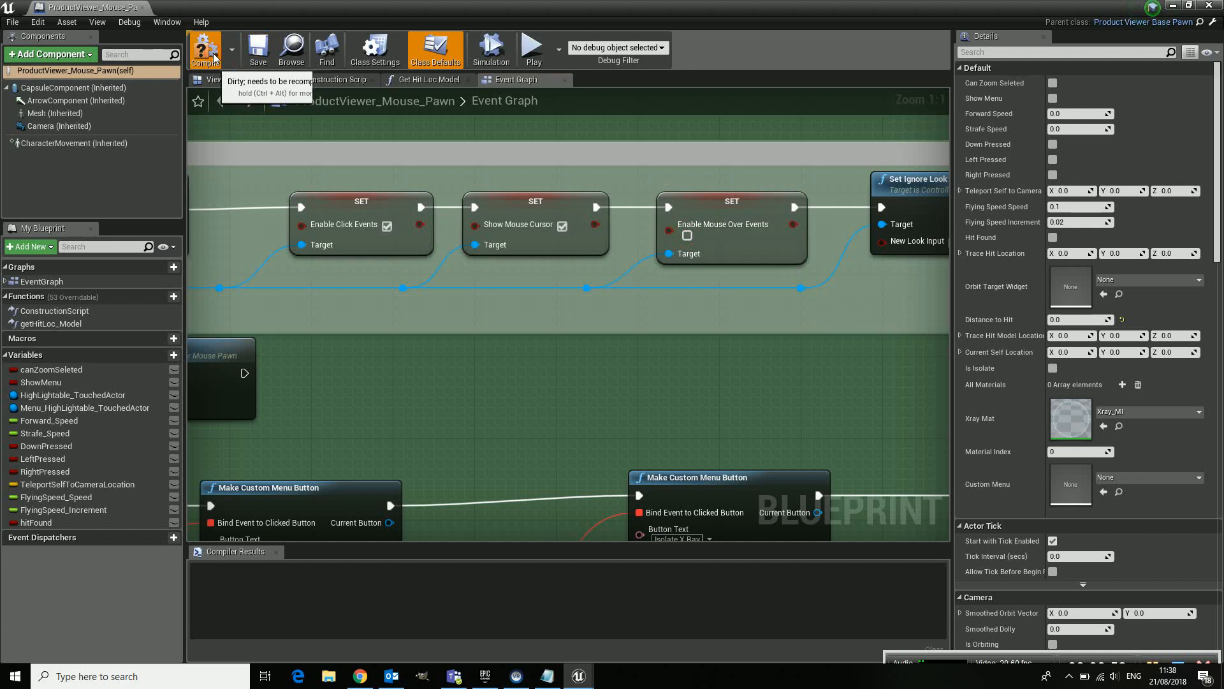
{"action": "left_click", "coordinate": [205, 48]}
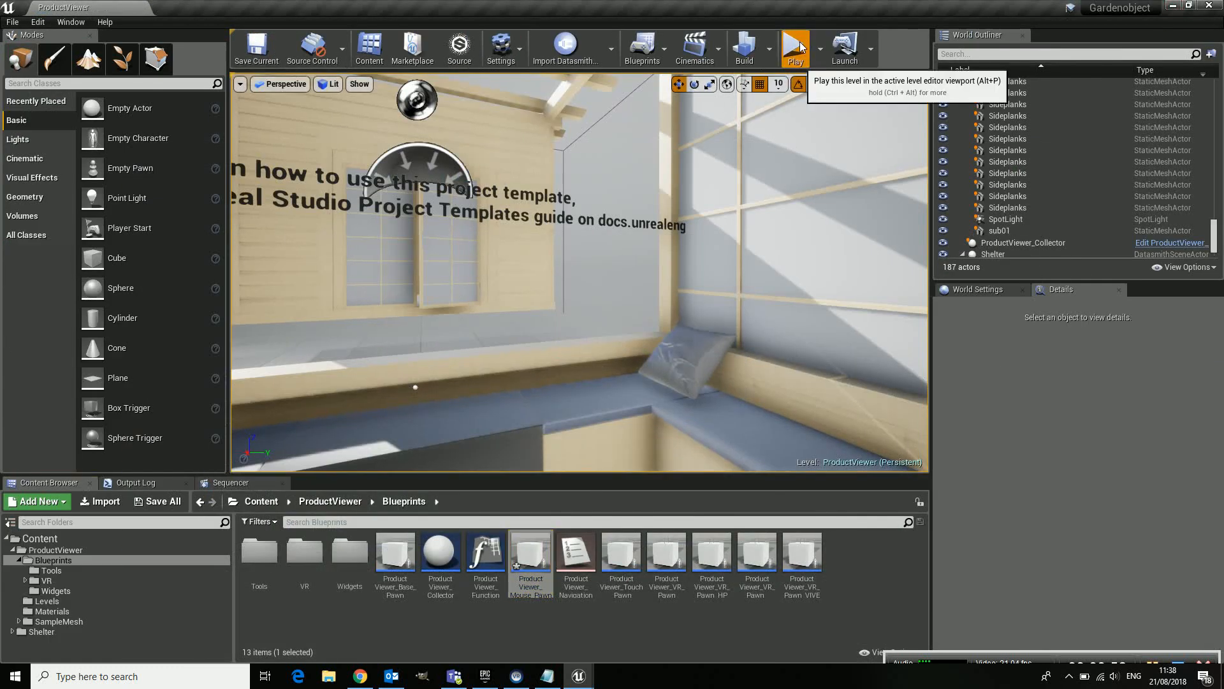
{"action": "left_click", "coordinate": [794, 47]}
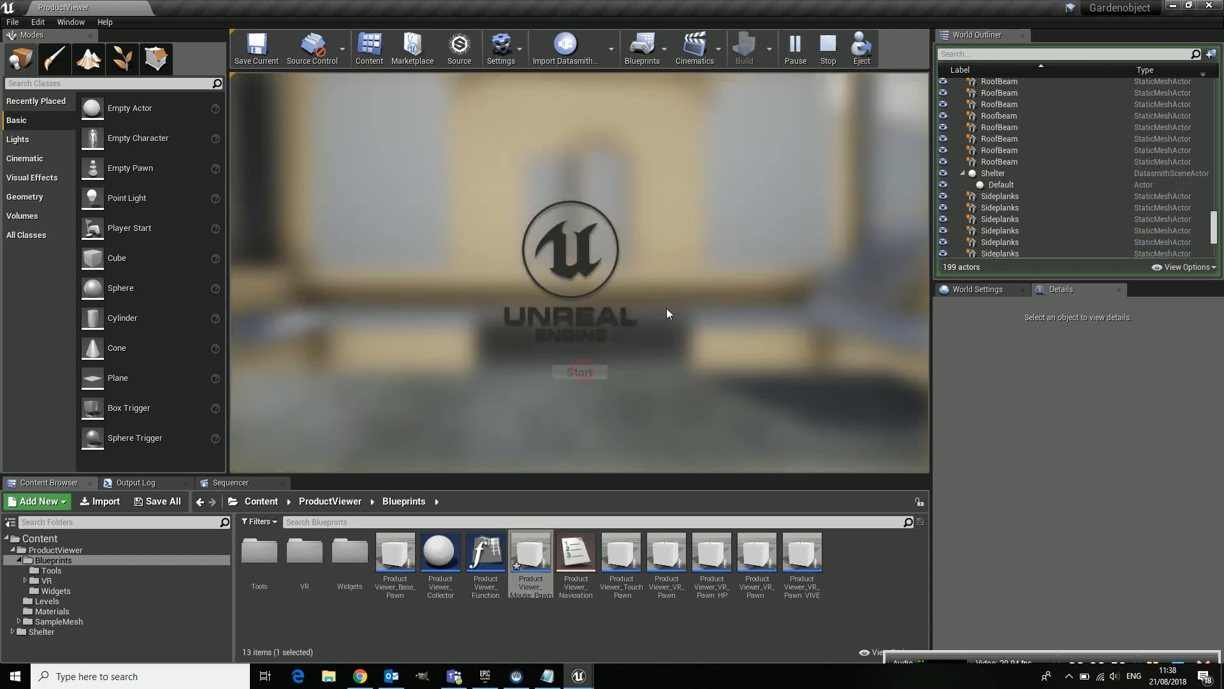
{"action": "left_click", "coordinate": [580, 372]}
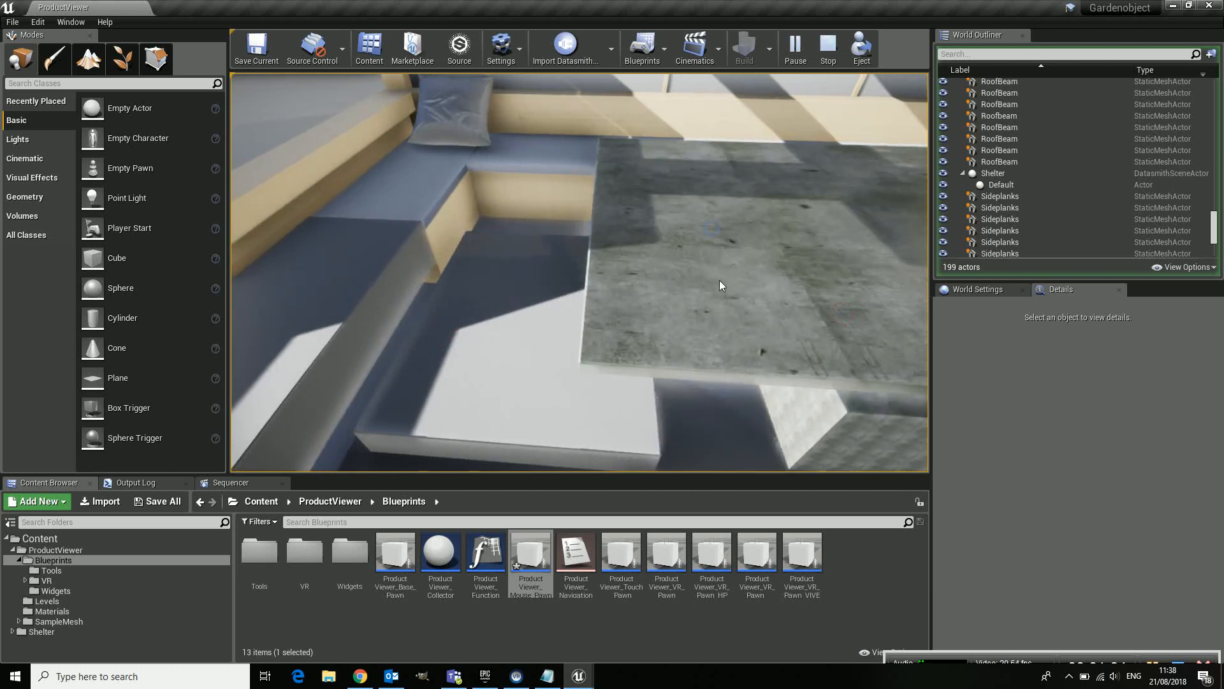
{"action": "left_click", "coordinate": [827, 47]}
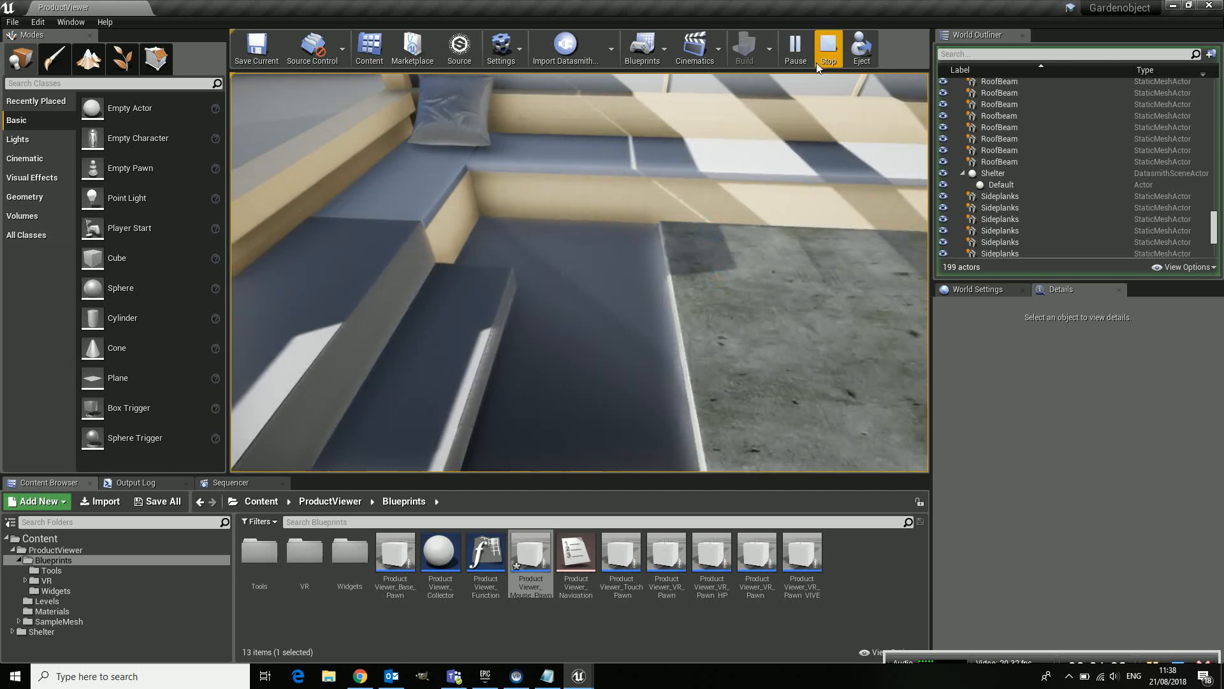
{"action": "left_click", "coordinate": [828, 46]}
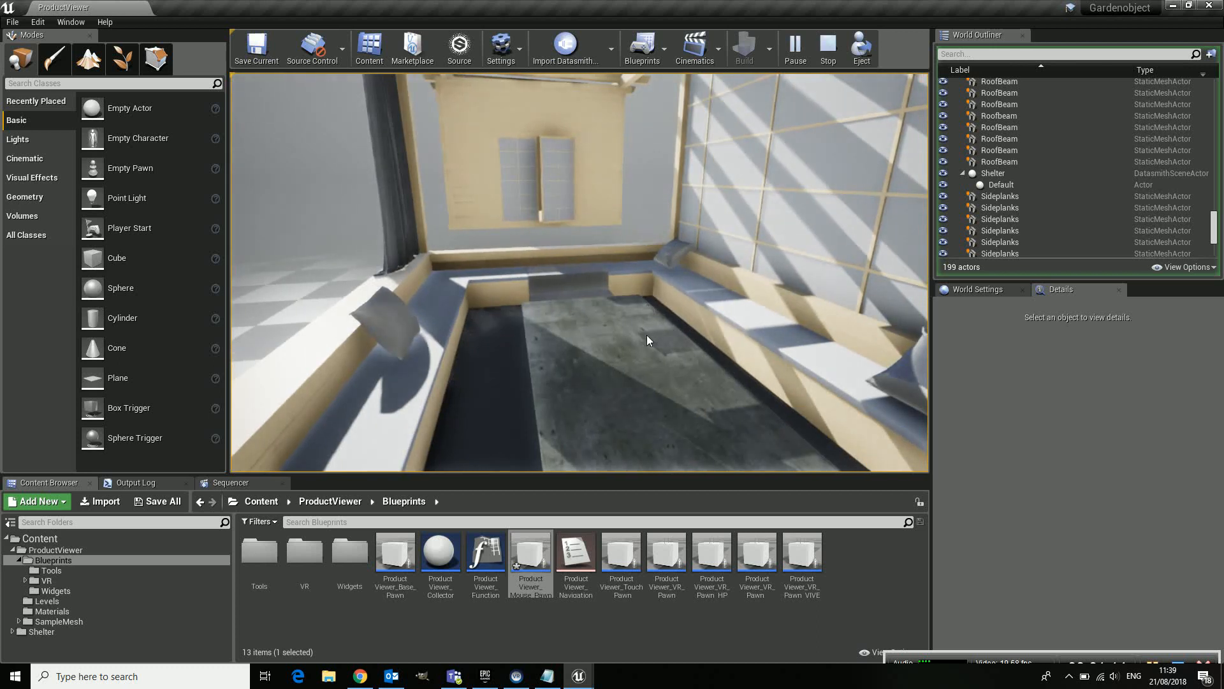
{"action": "mouse_move", "coordinate": [827, 47]}
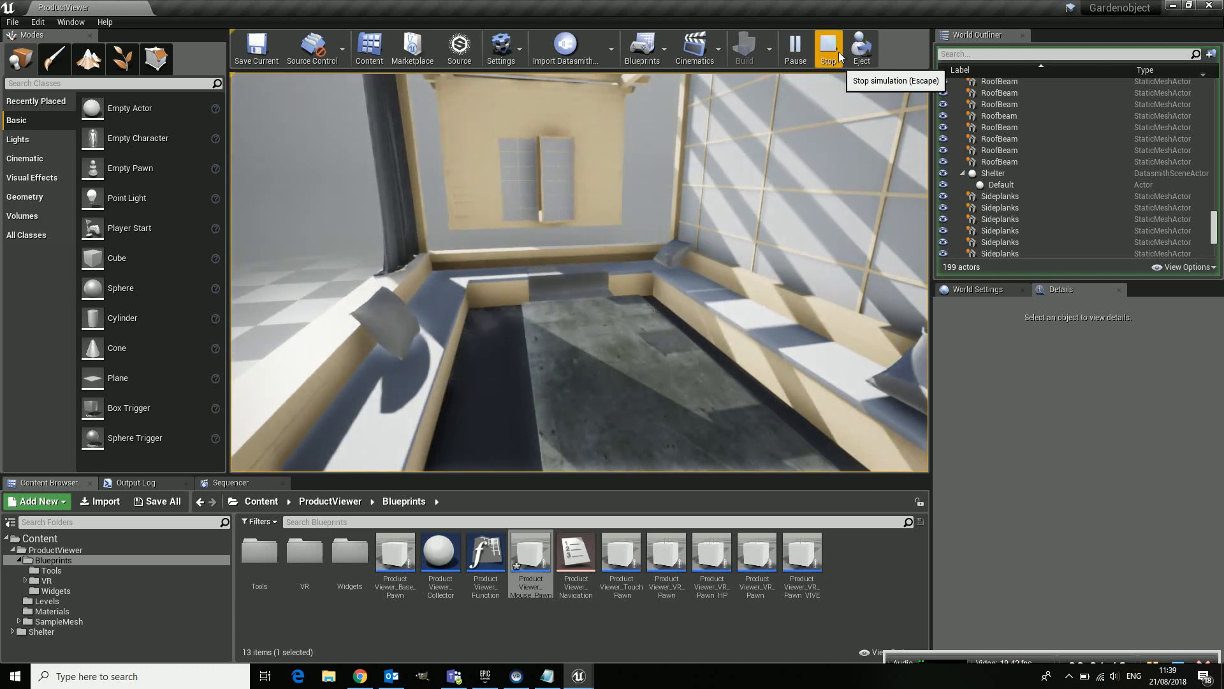
{"action": "left_click", "coordinate": [827, 47]}
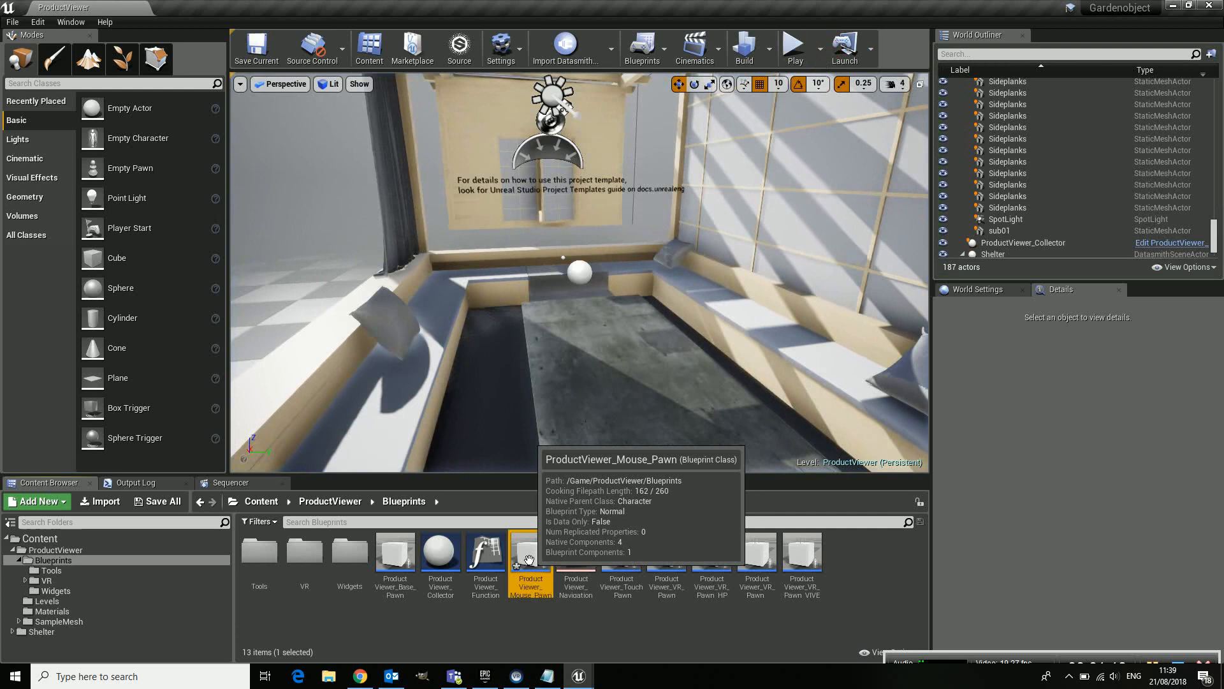
- Orbit to the shed's side wall and select a Sideplanks static mesh actor
{"action": "double_click", "coordinate": [529, 550]}
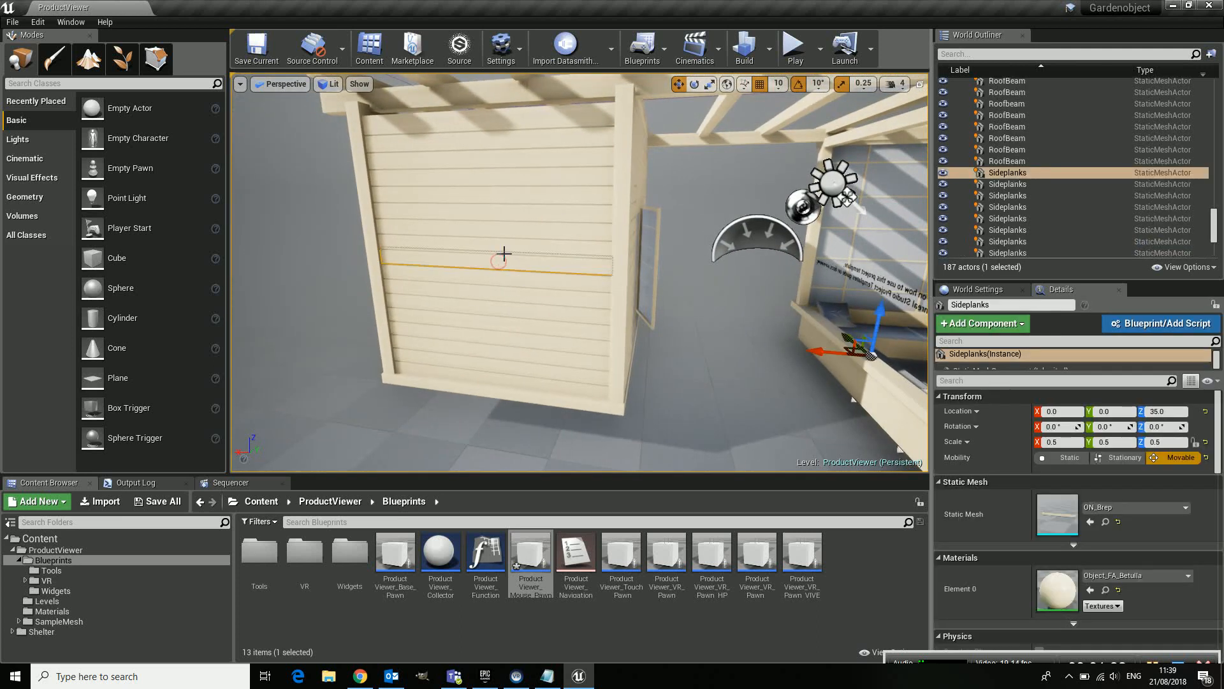
{"action": "left_click_drag", "start_coordinate": [881, 352], "coordinate": [886, 301]}
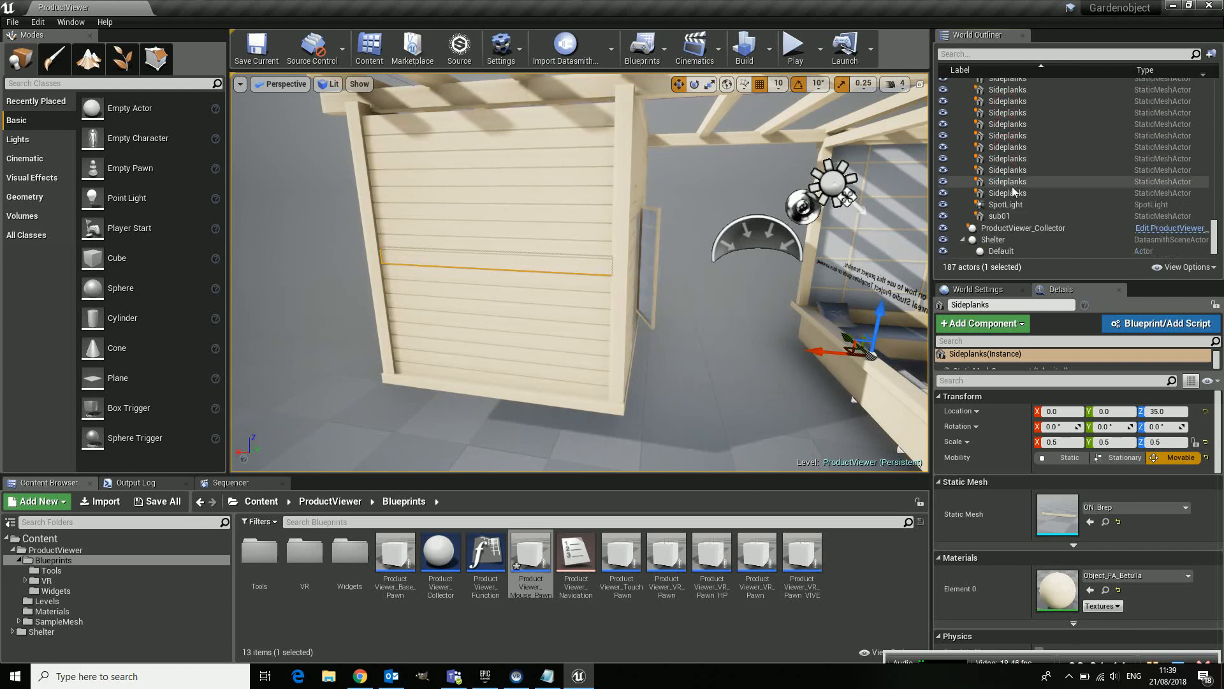
- Select the 17 Sideplanks and convert them to a blueprint class named Sideplanks_Blueprint
{"action": "left_click", "coordinate": [1007, 193]}
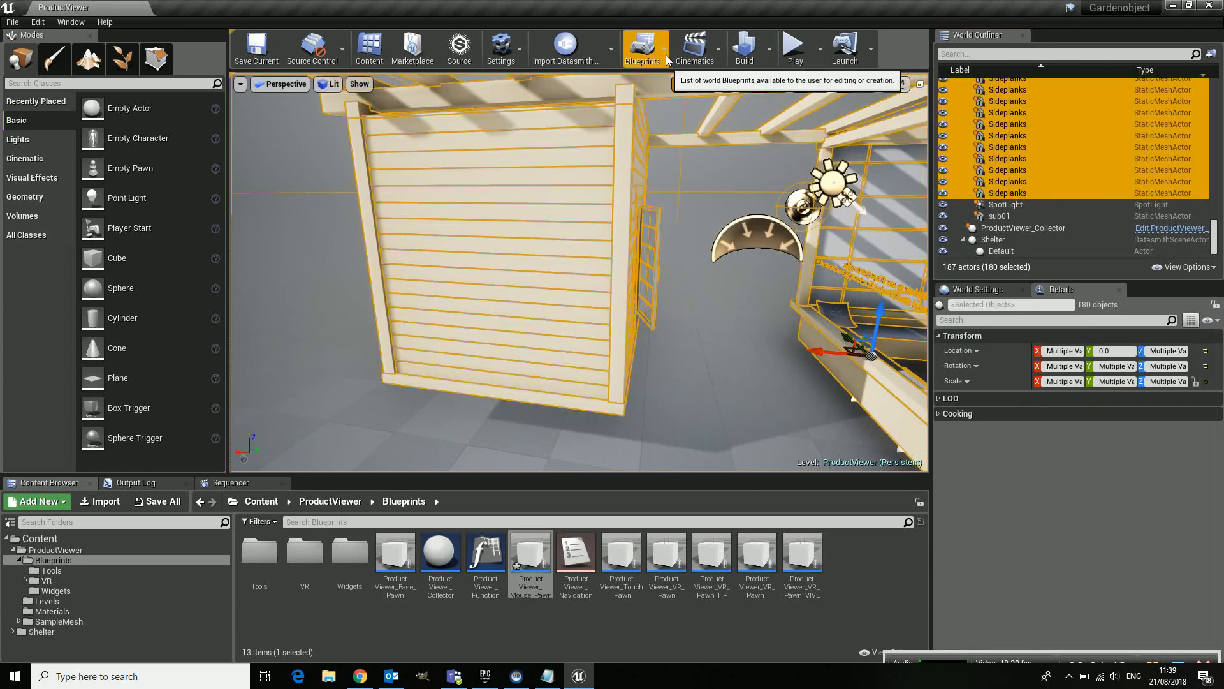
{"action": "left_click", "coordinate": [645, 46]}
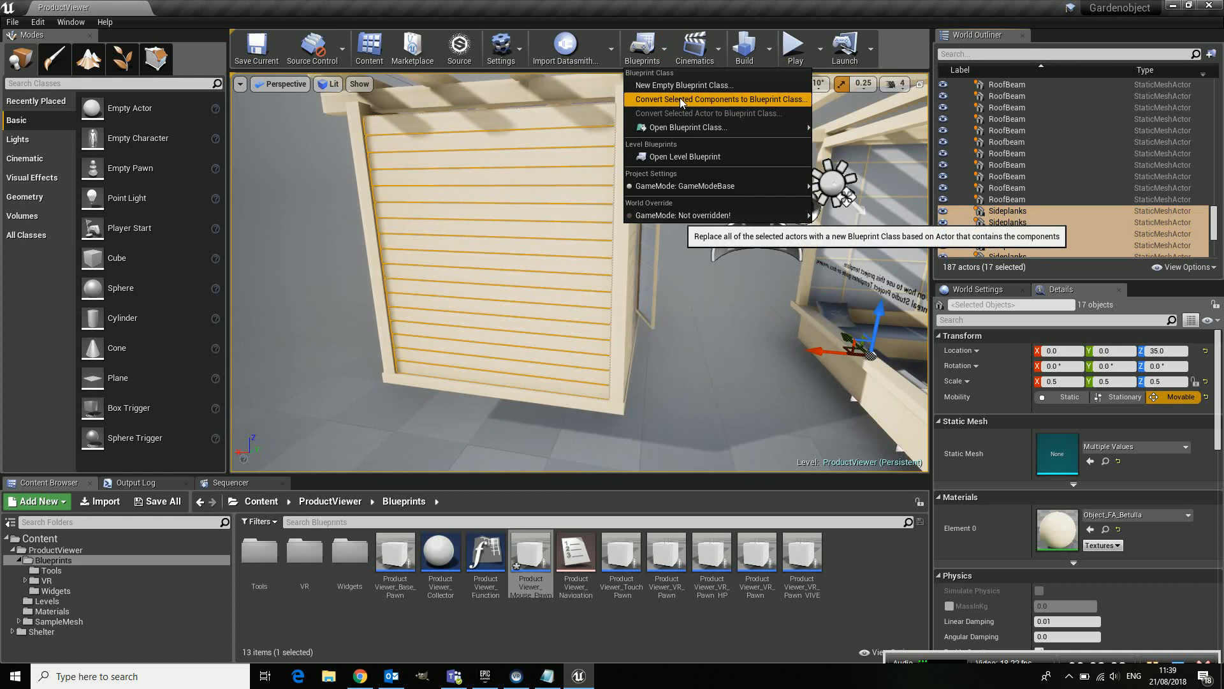
{"action": "left_click", "coordinate": [719, 99]}
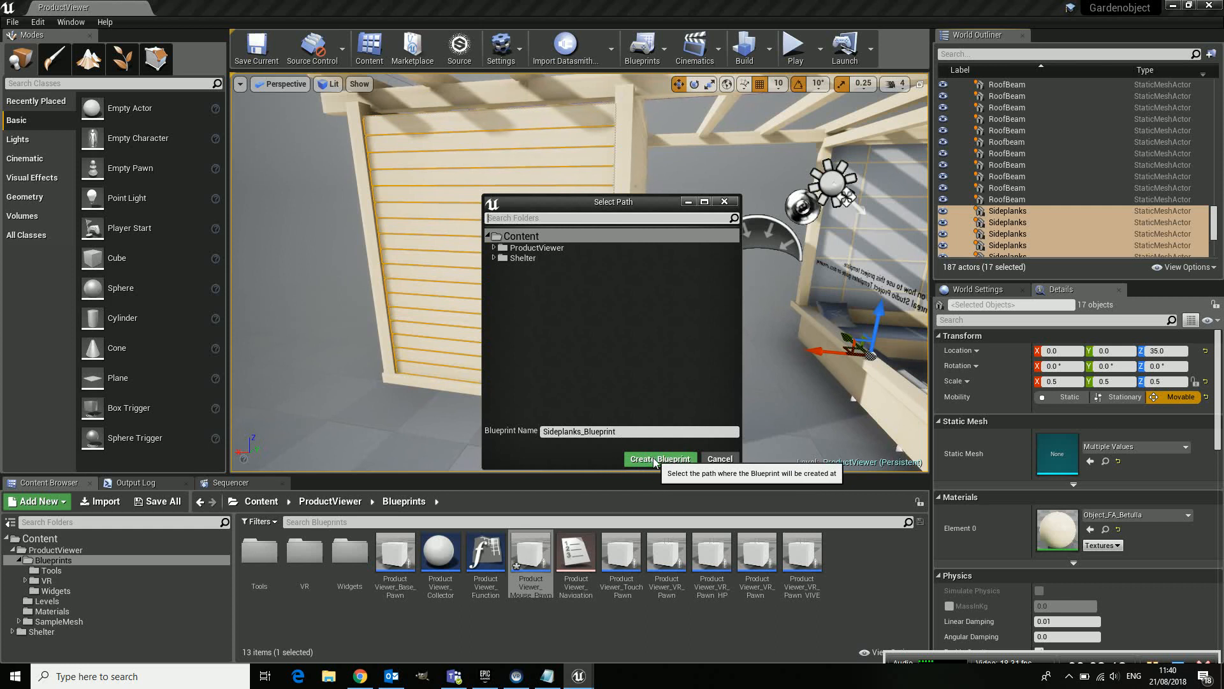
- Create Sideplanks_Blueprint and set its X, Y and Z scale to 2.0
{"action": "left_click", "coordinate": [659, 459]}
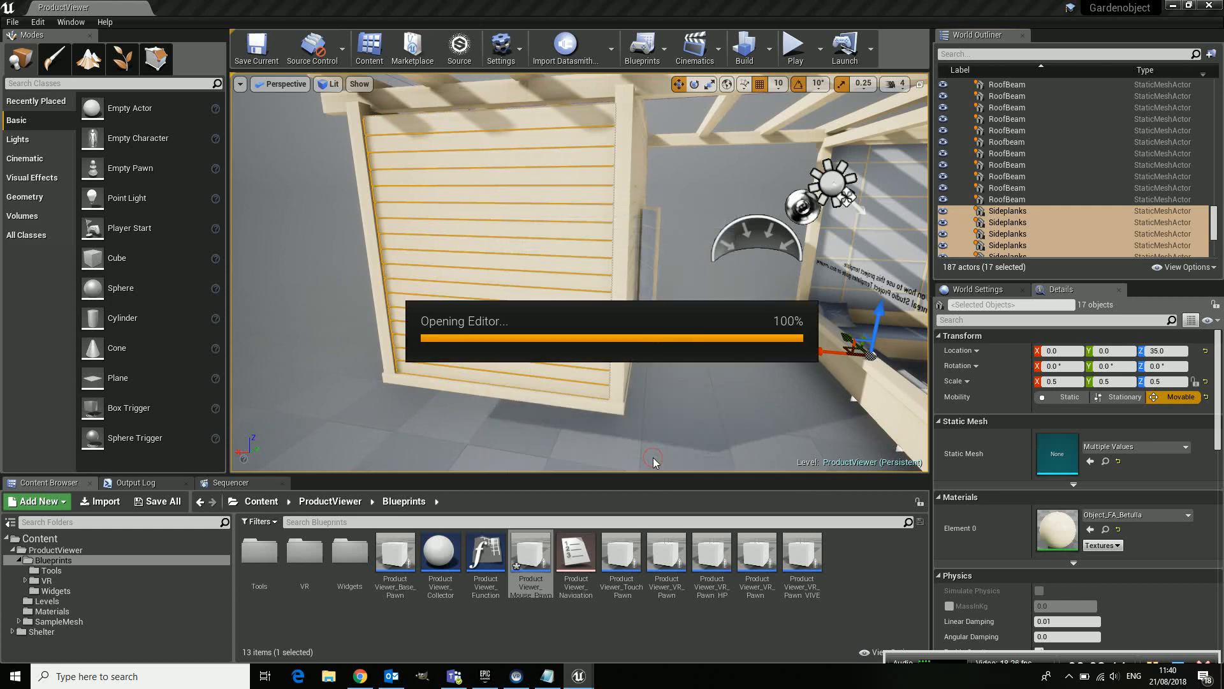
{"action": "double_click", "coordinate": [1006, 222]}
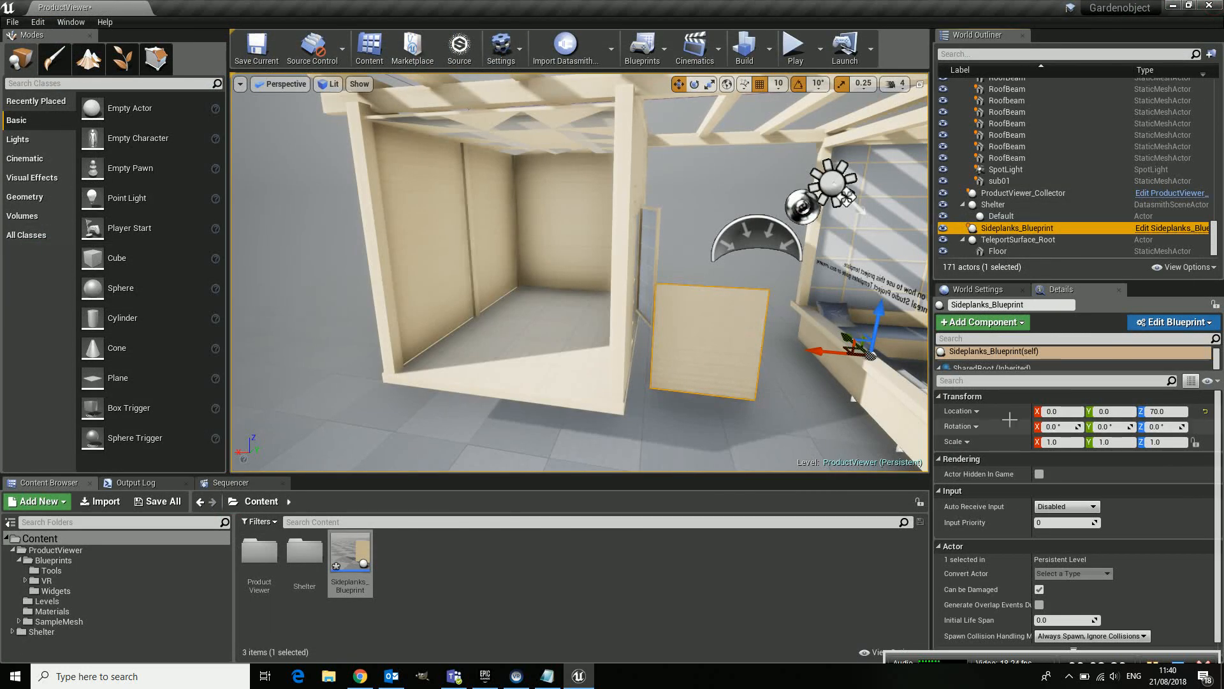
{"action": "left_click", "coordinate": [1057, 441]}
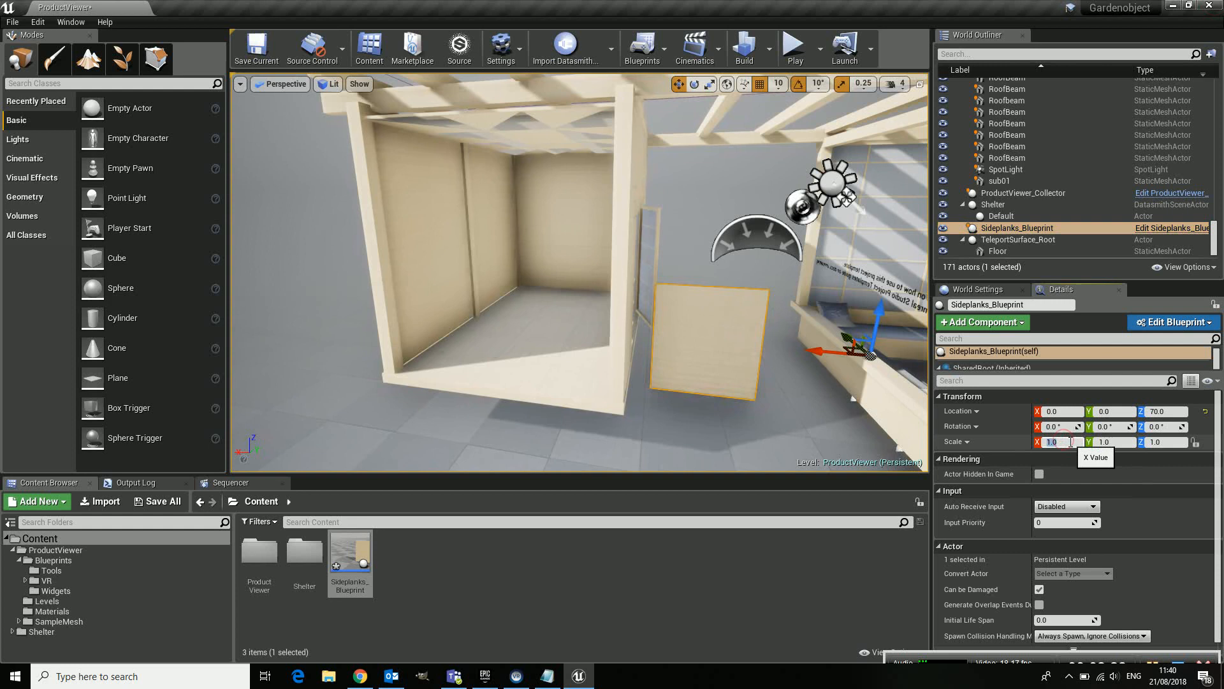
{"action": "type", "text": "2.0"}
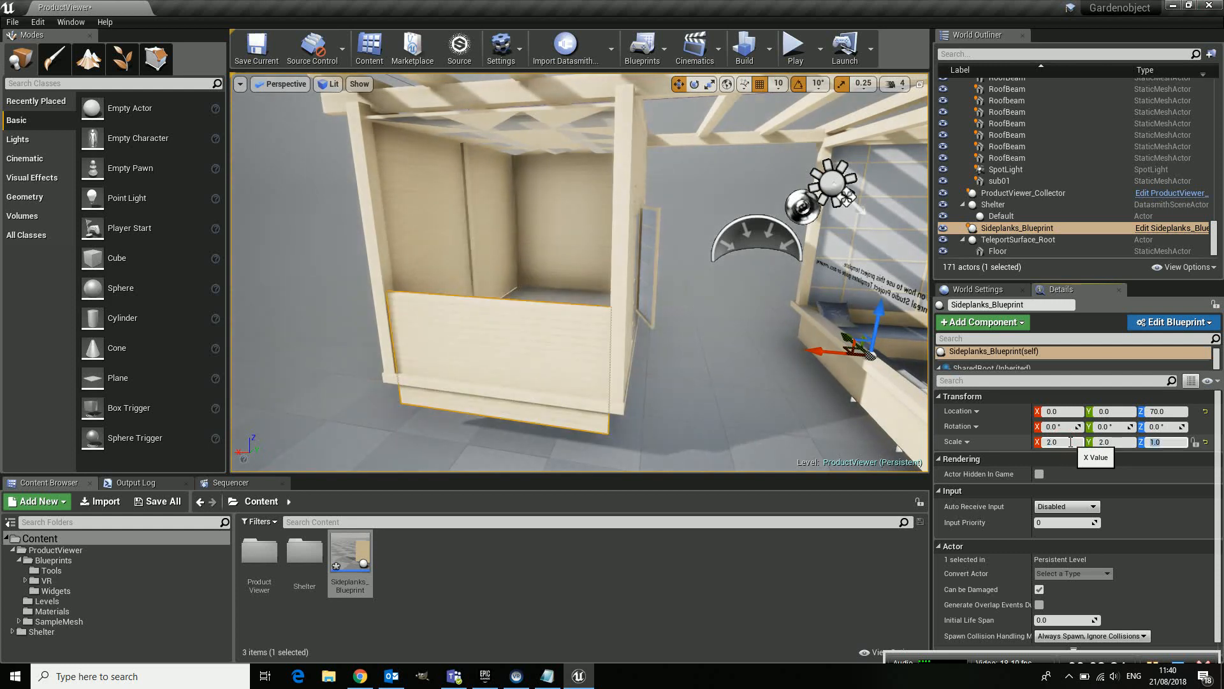
{"action": "type", "text": "2.0"}
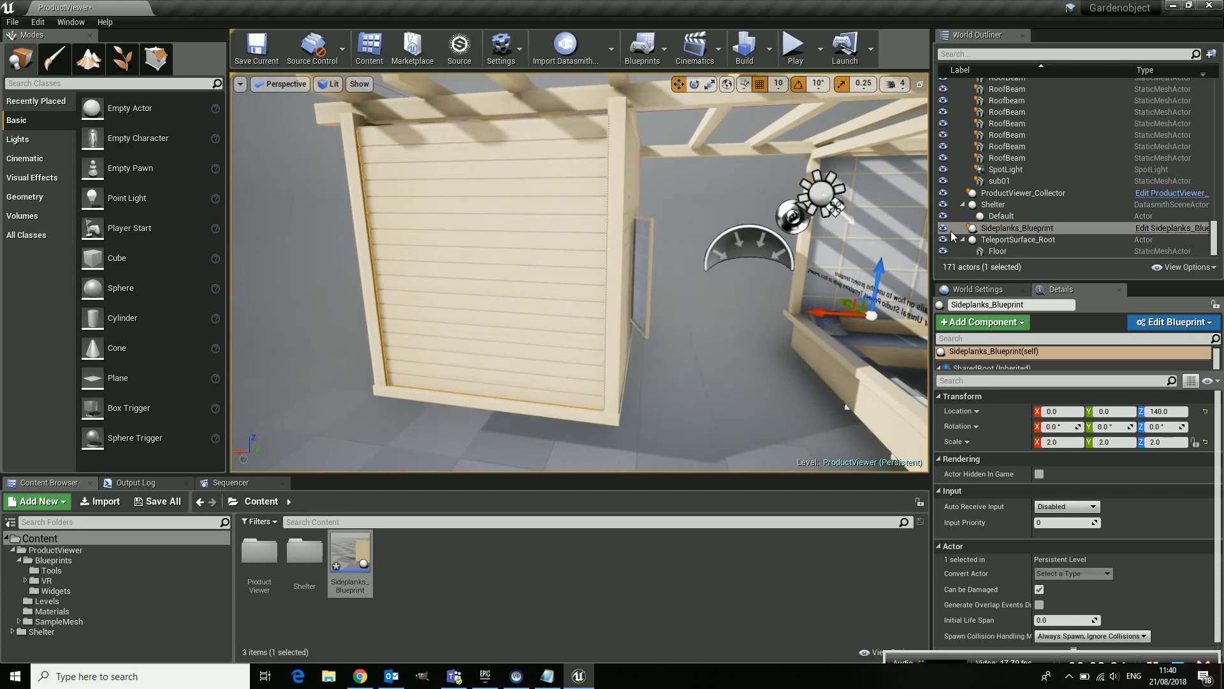
{"action": "mouse_move", "coordinate": [1016, 228]}
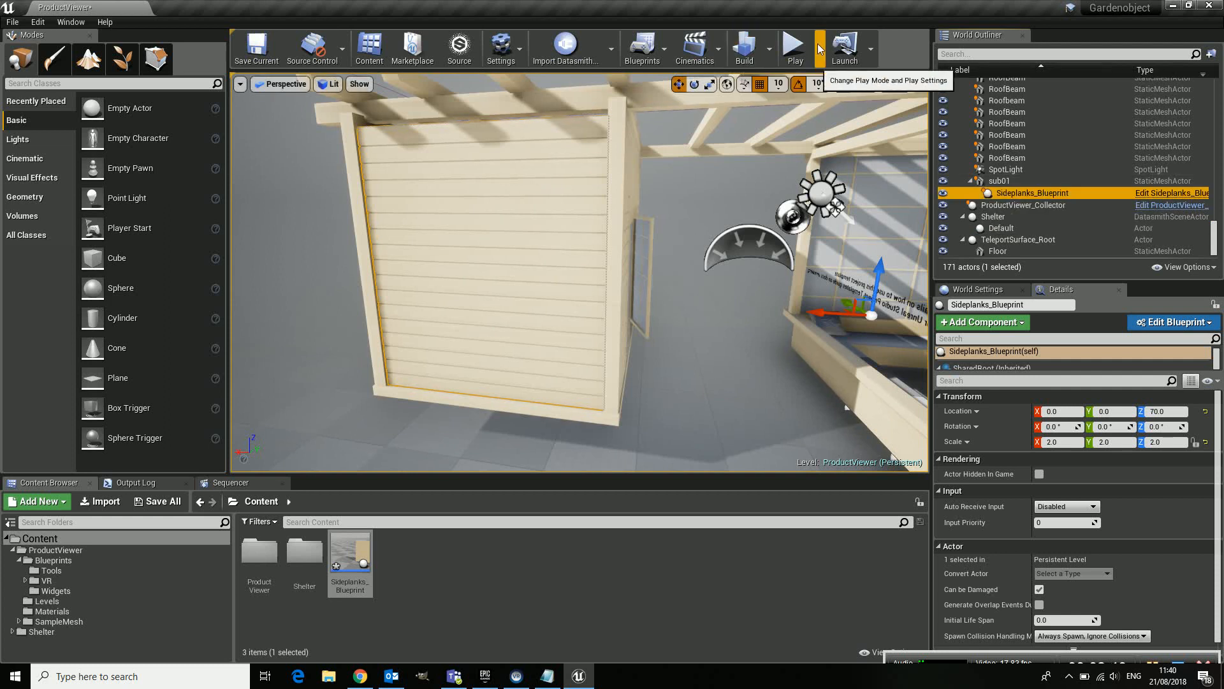
- Play the shed level in the product viewer and orbit around the enlarged side-plank wall
{"action": "left_click", "coordinate": [793, 46]}
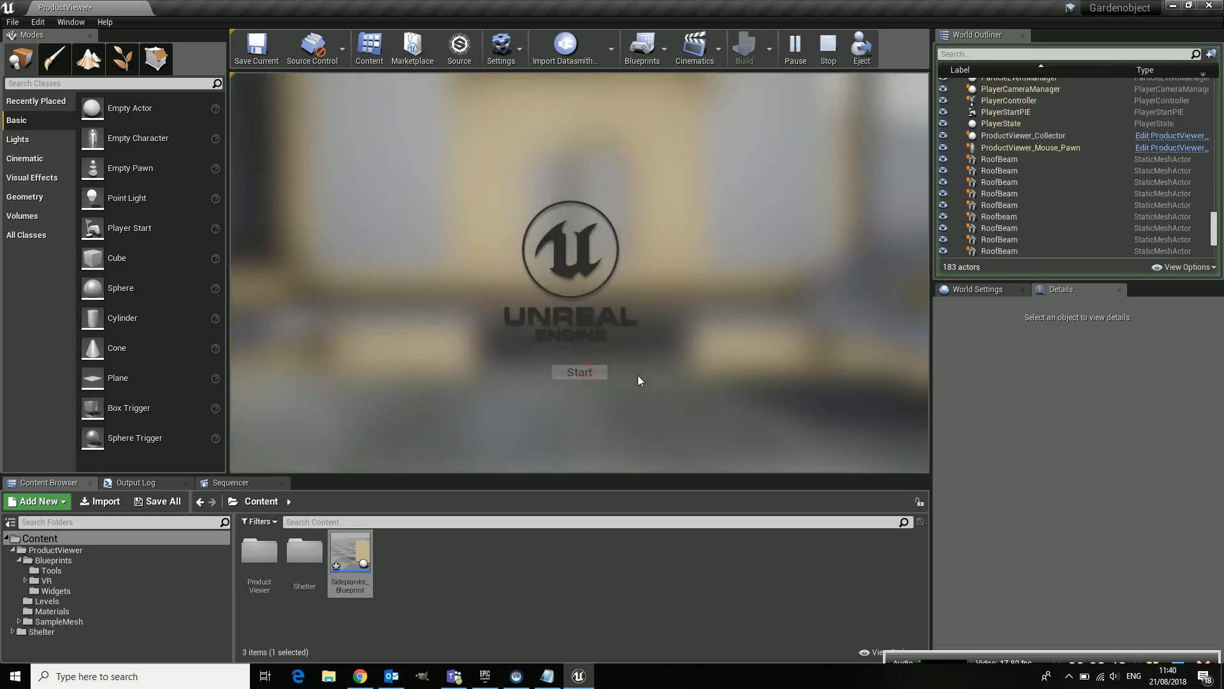
{"action": "left_click", "coordinate": [579, 372]}
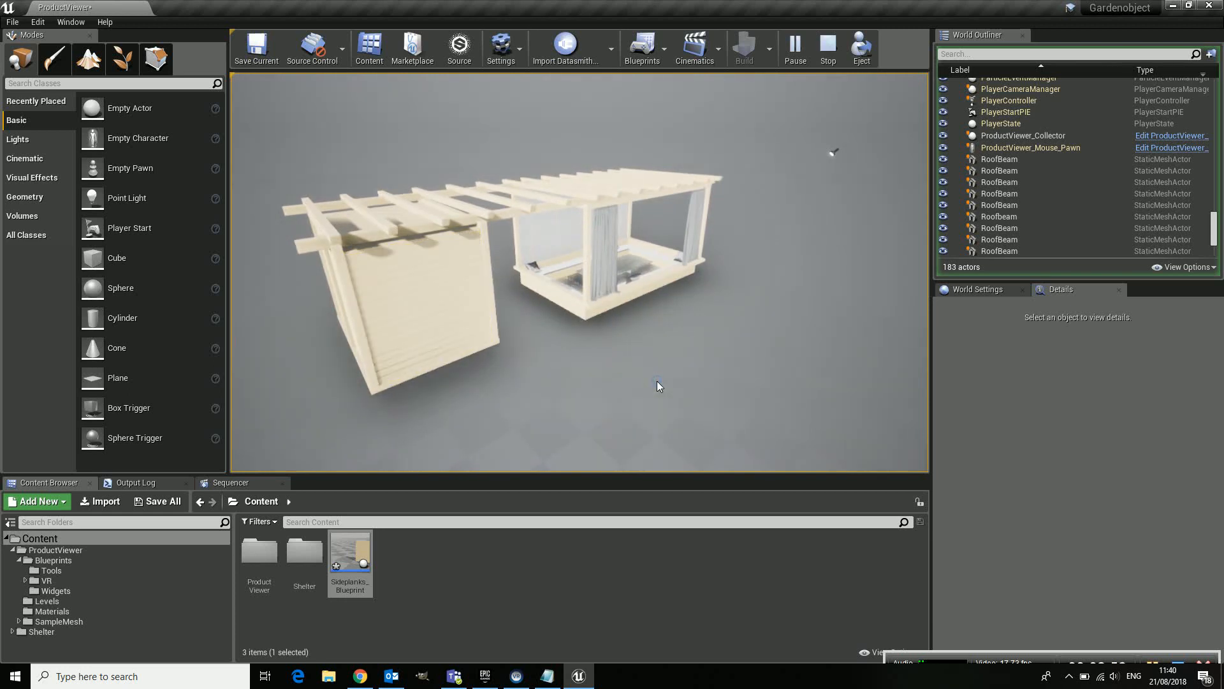
{"action": "left_click", "coordinate": [547, 278]}
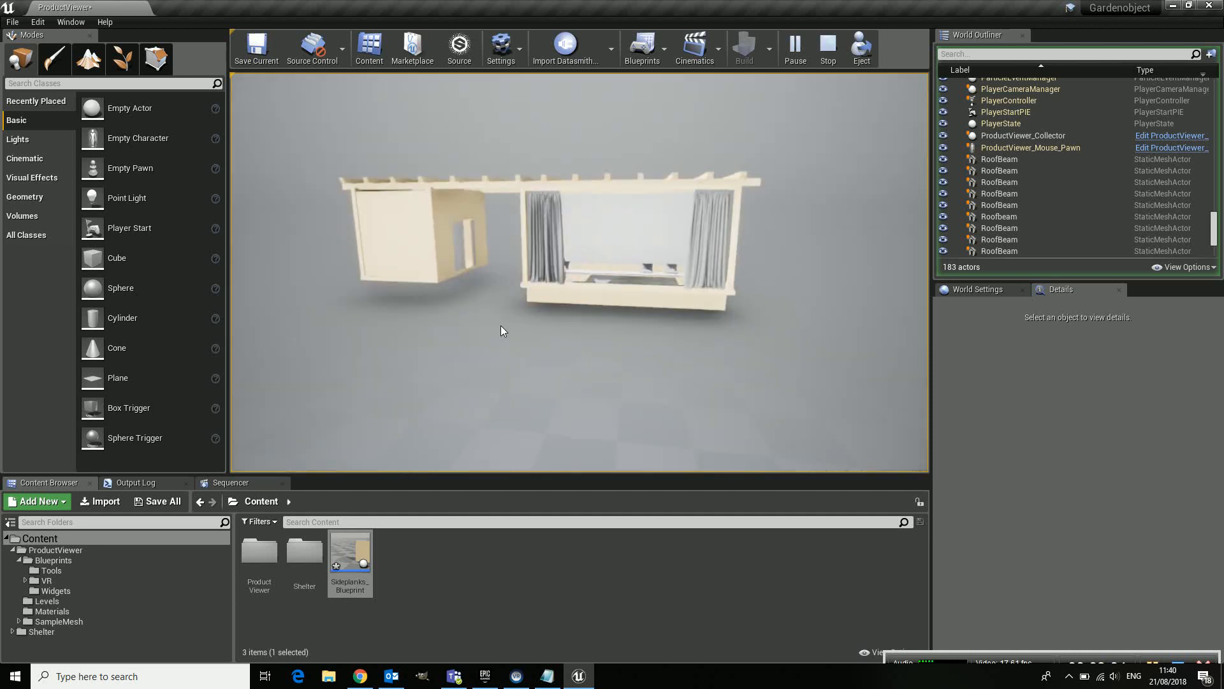
{"action": "left_click_drag", "start_coordinate": [500, 331], "coordinate": [543, 341]}
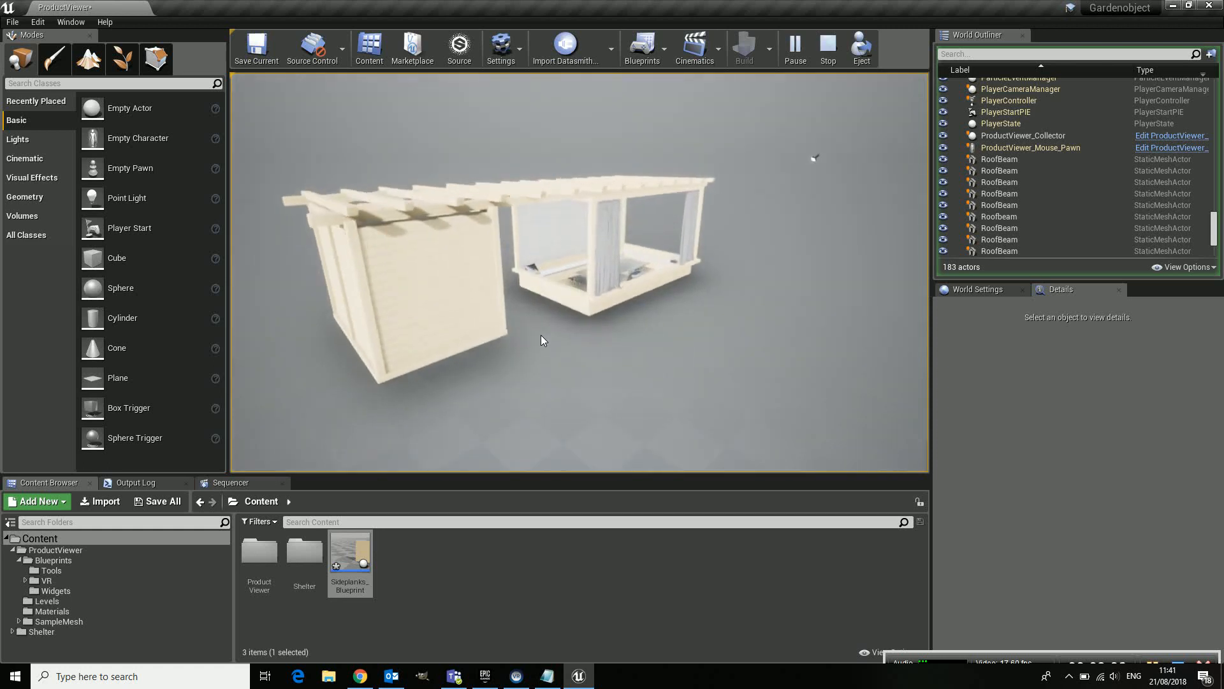